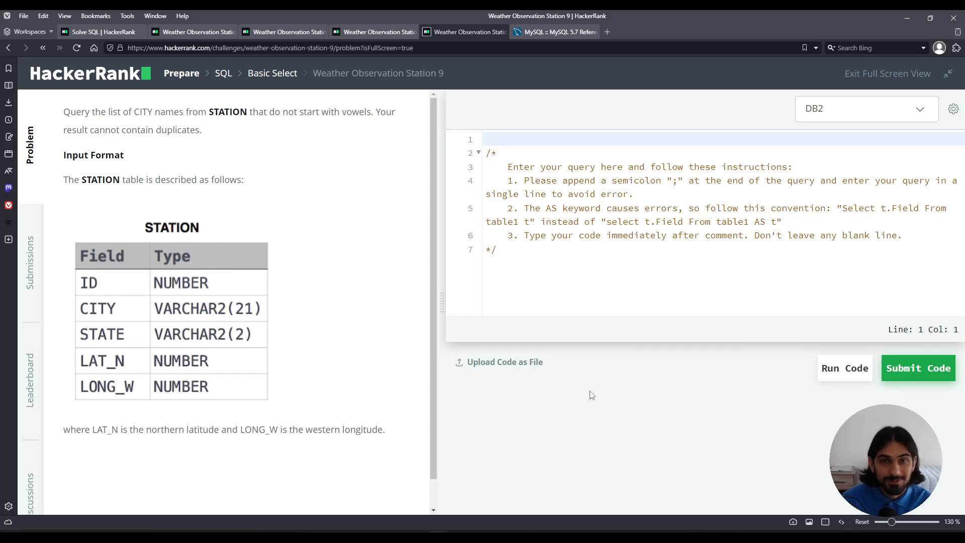
{"action": "mouse_move", "coordinate": [544, 360]}
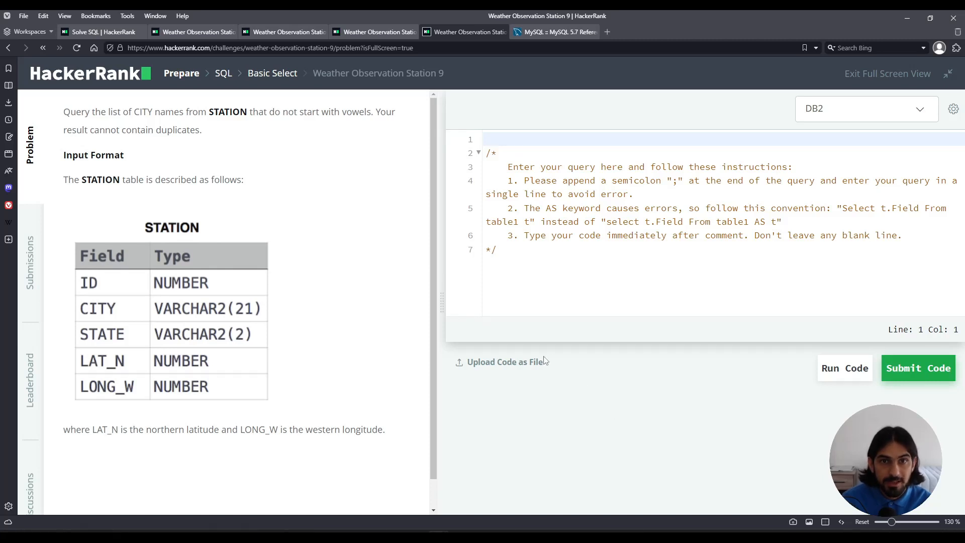
{"action": "mouse_move", "coordinate": [552, 345]}
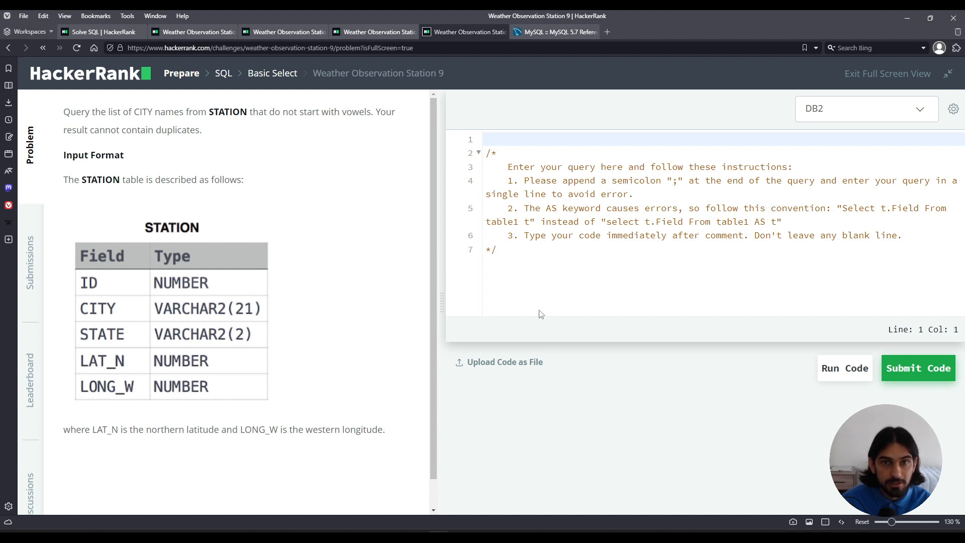
{"action": "mouse_move", "coordinate": [558, 313]}
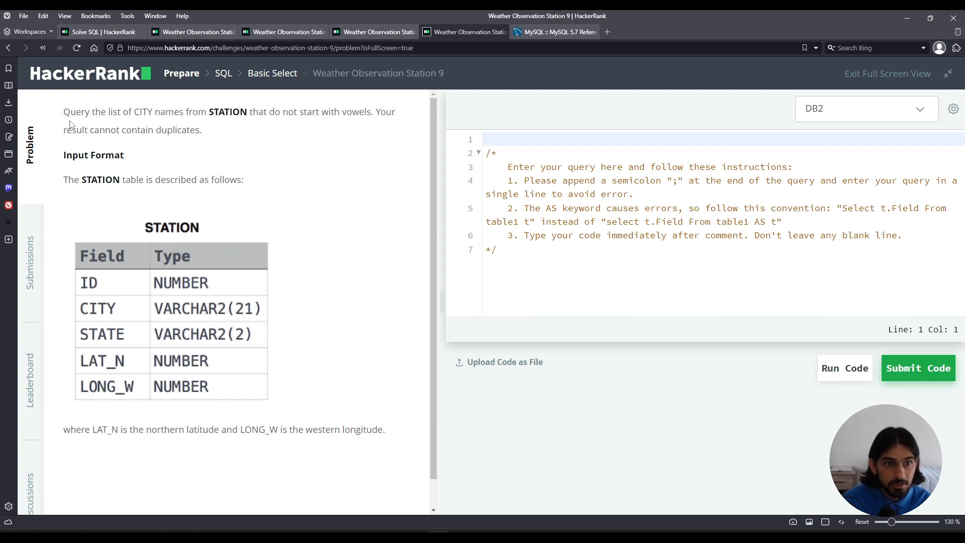
{"action": "mouse_move", "coordinate": [363, 115]}
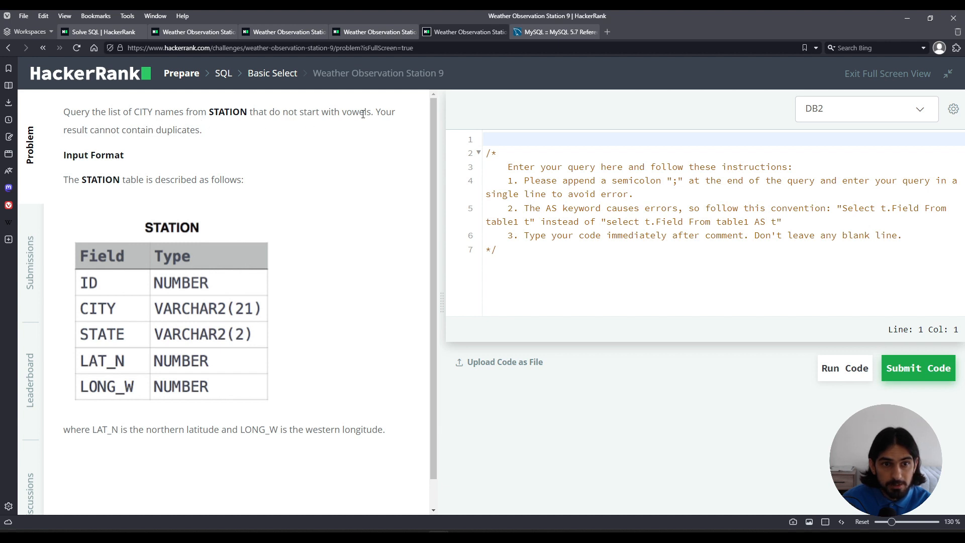
- Note the no-duplicates requirement and set the query language to MySQL
{"action": "left_click_drag", "start_coordinate": [377, 112], "coordinate": [201, 129]}
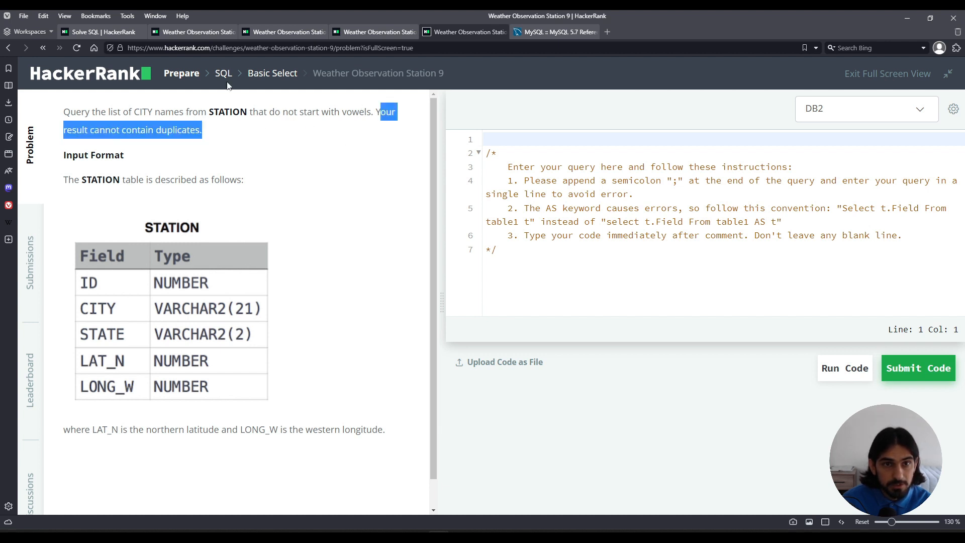
{"action": "mouse_move", "coordinate": [267, 113]}
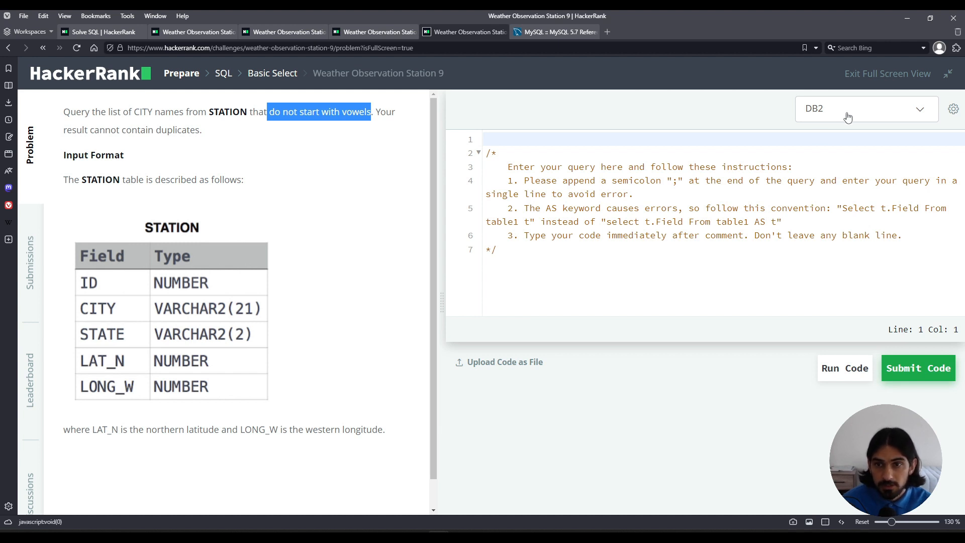
{"action": "left_click", "coordinate": [864, 109]}
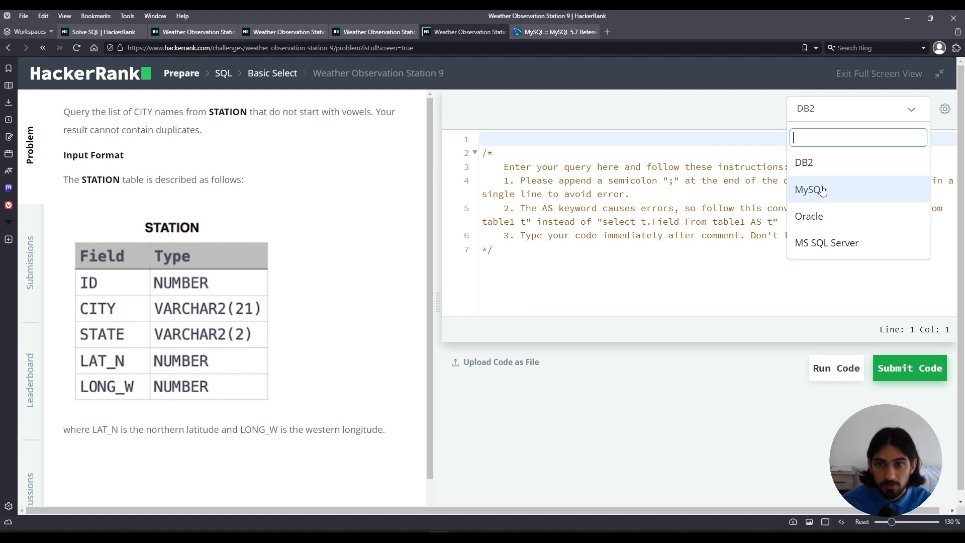
{"action": "left_click", "coordinate": [811, 190]}
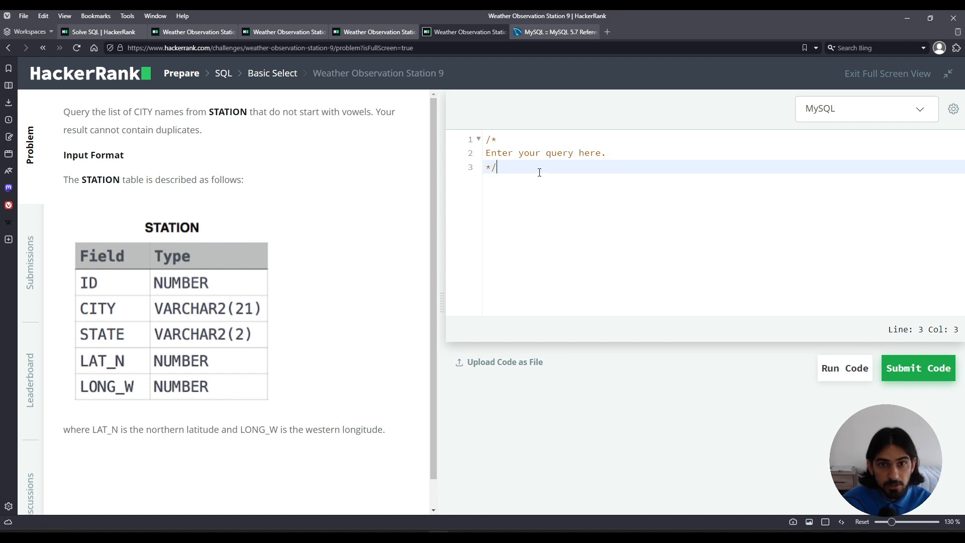
- Replace the starter template with SELECT * FROM STATION; and run it against the sample test
{"action": "key", "text": "ctrl+a"}
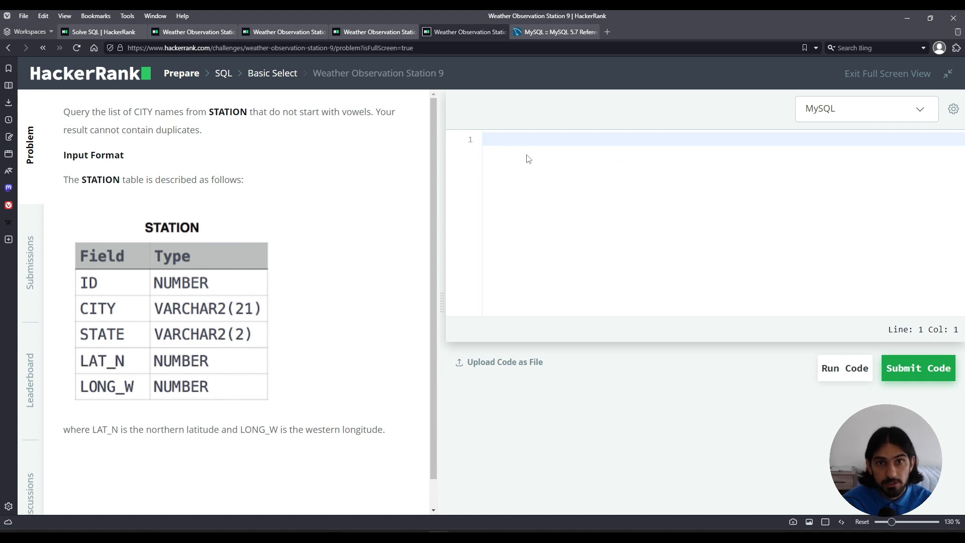
{"action": "type", "text": "SELECT * FROM STATION;"}
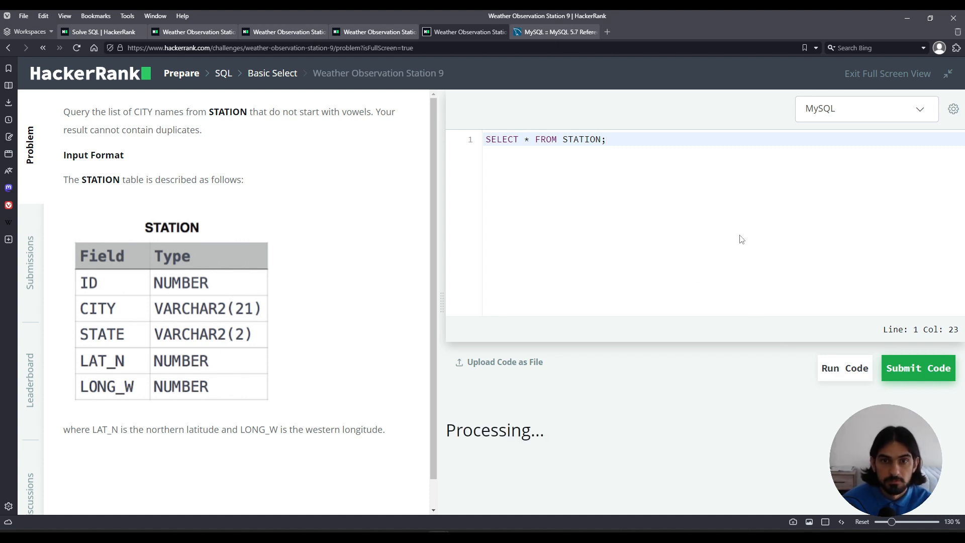
{"action": "left_click", "coordinate": [918, 368]}
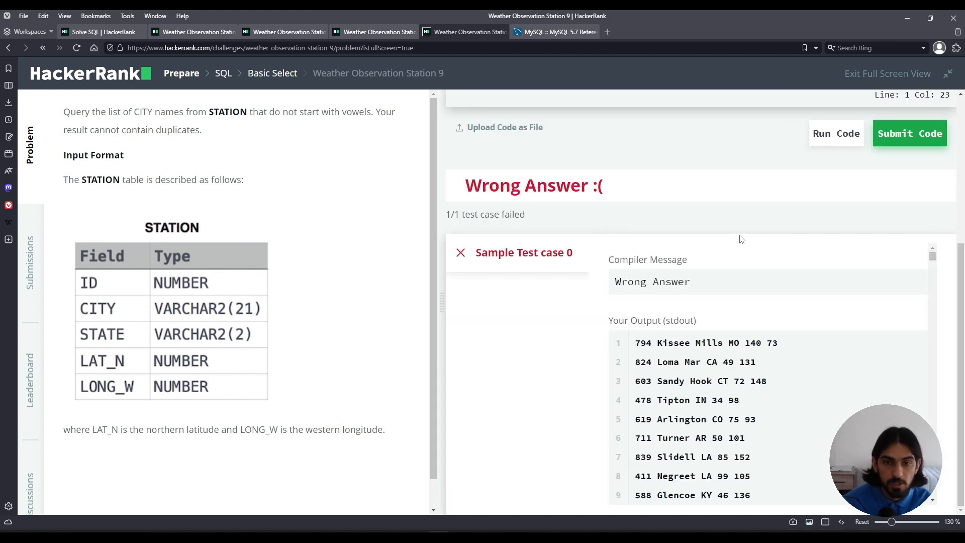
{"action": "mouse_move", "coordinate": [630, 353]}
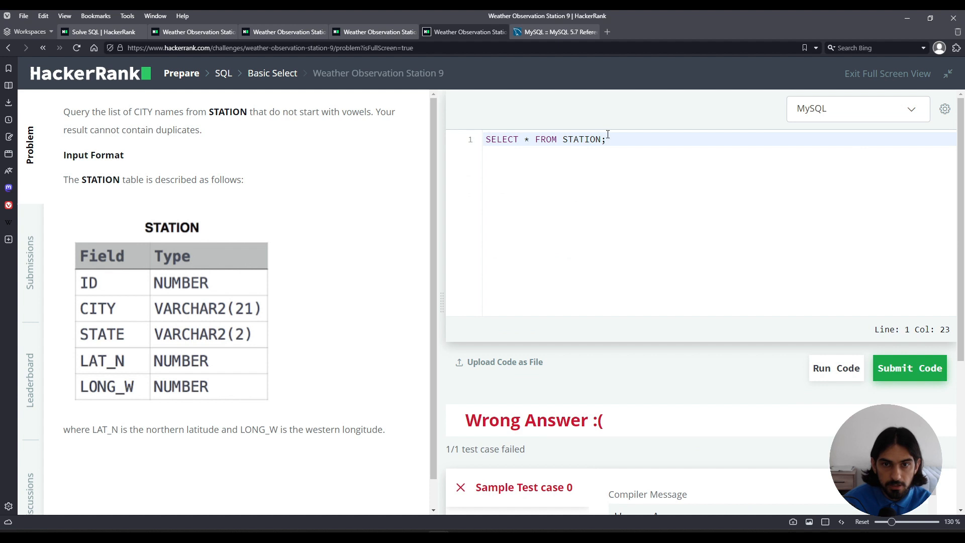
- Rewrite the query as SELECT DISTINCT CITY ... WHERE CITY NOT LIKE 'a%'
{"action": "left_click", "coordinate": [527, 139]}
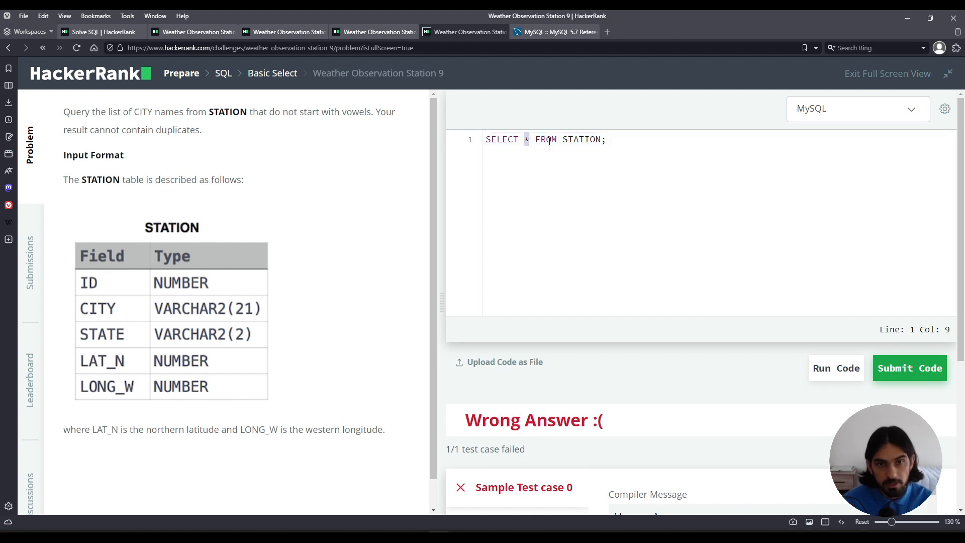
{"action": "type", "text": "CITY"}
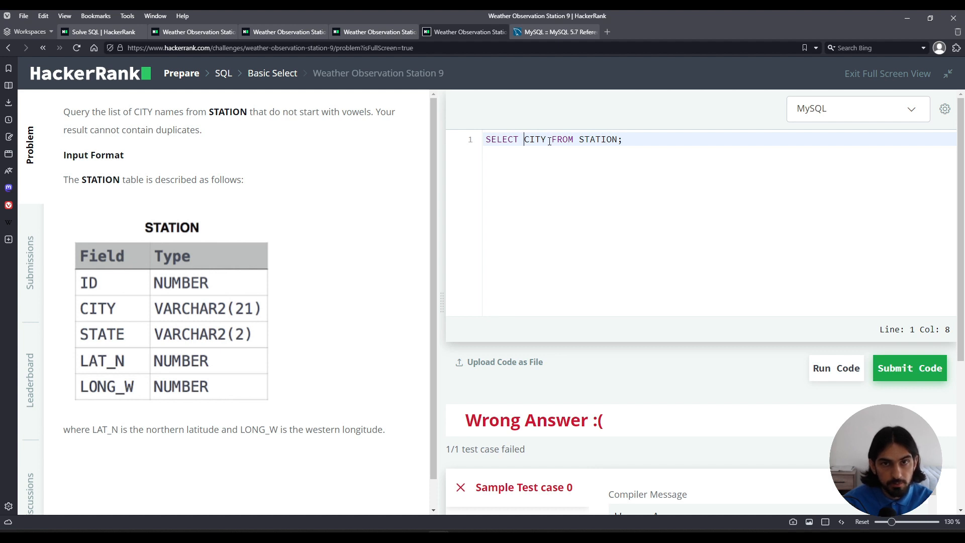
{"action": "type", "text": "DISTINCT"}
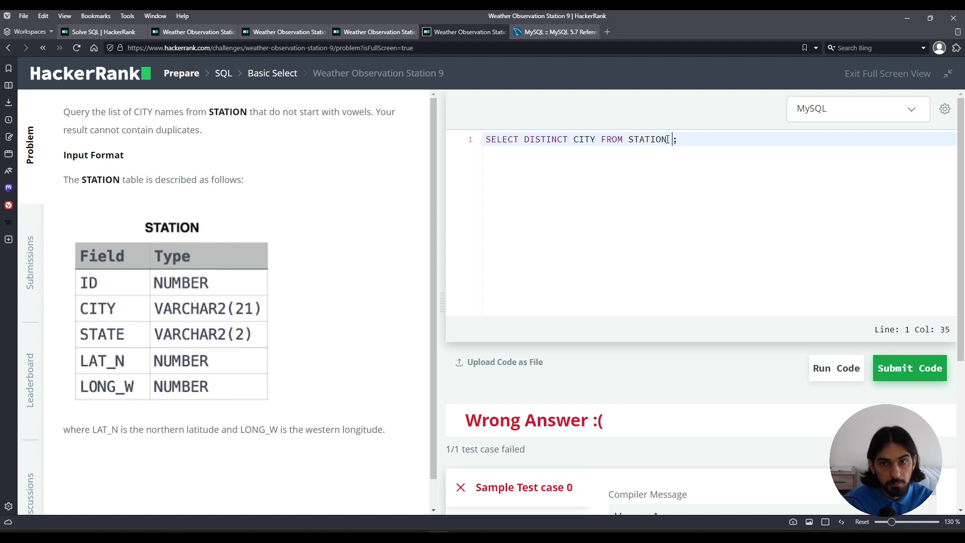
{"action": "type", "text": "WHERE"}
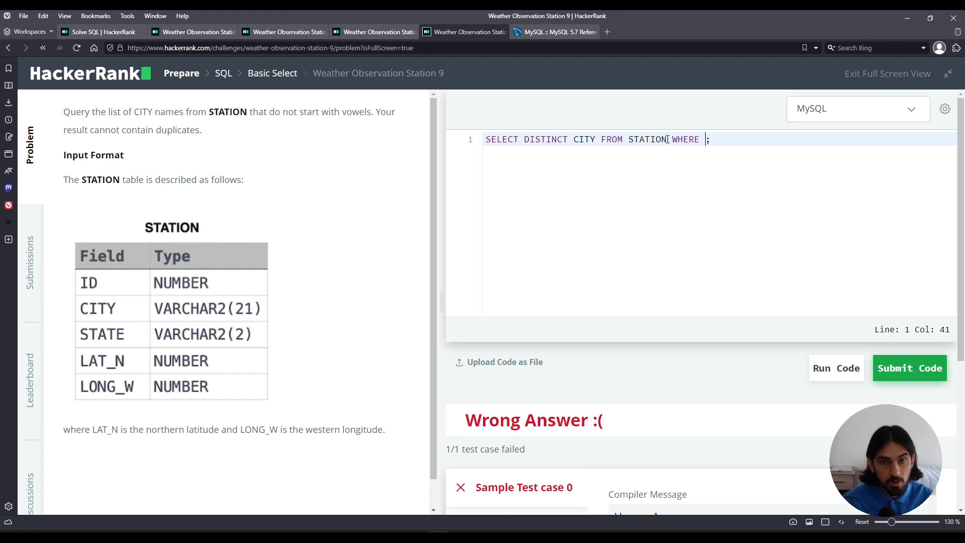
{"action": "type", "text": "CITY"}
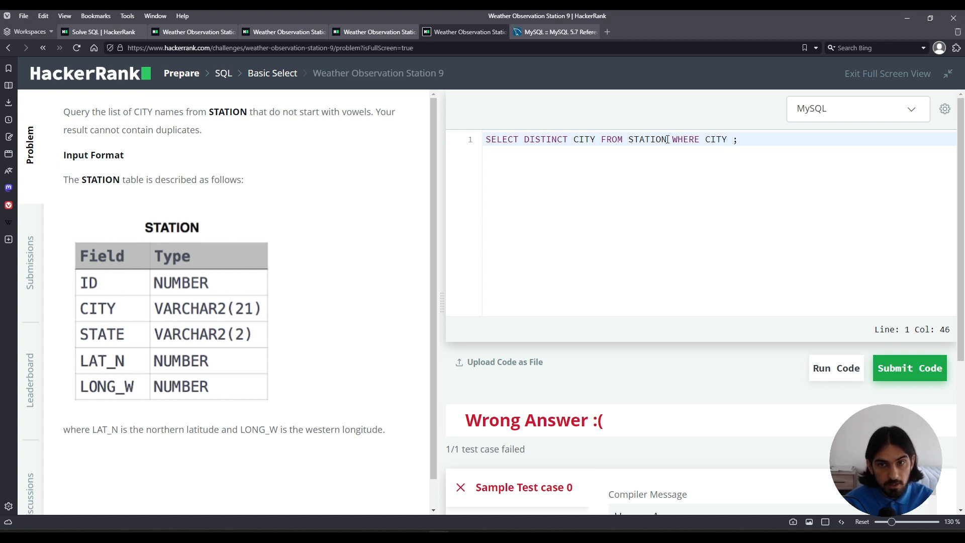
{"action": "type", "text": "LIKE '"}
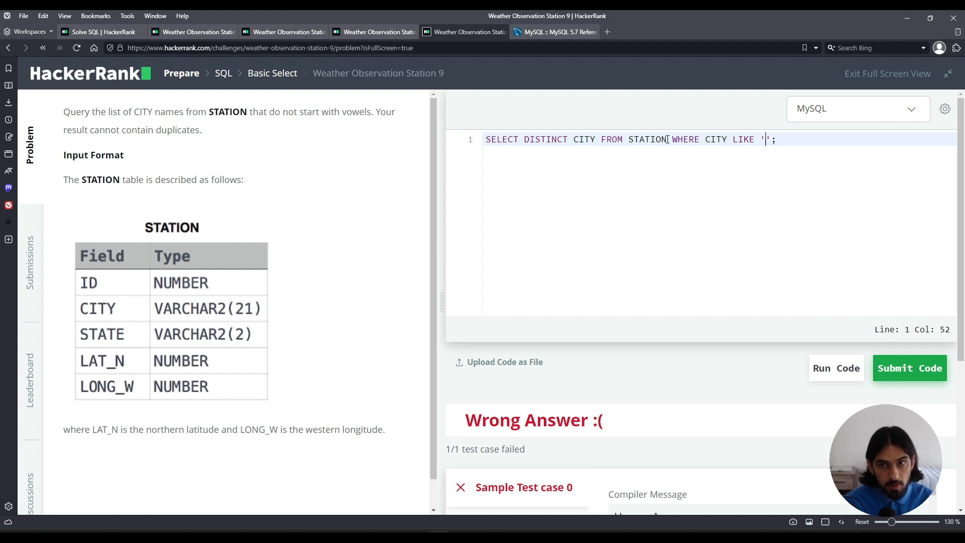
{"action": "type", "text": "a%"}
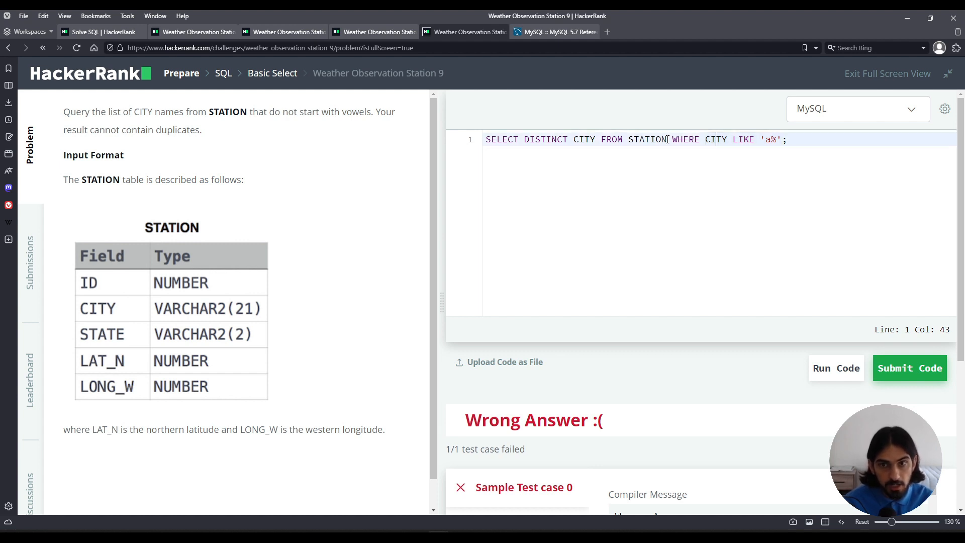
{"action": "type", "text": "NOT"}
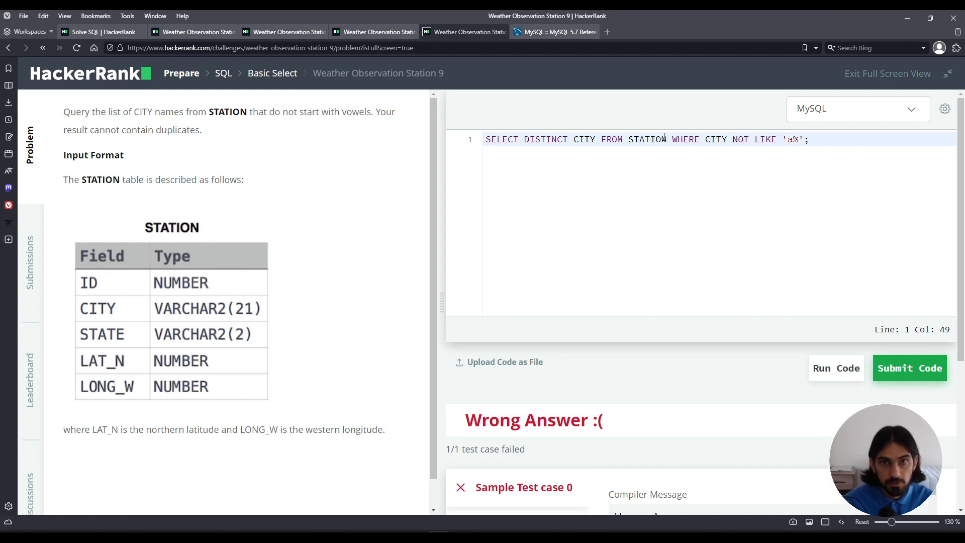
{"action": "left_click_drag", "start_coordinate": [705, 138], "coordinate": [805, 139]}
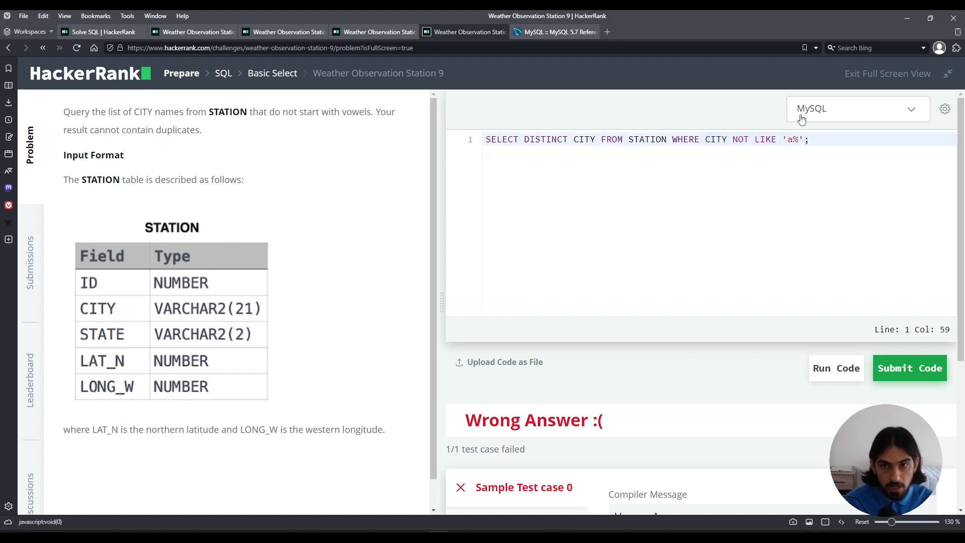
- Append NOT LIKE conditions for the remaining vowels e, i, o and u
{"action": "type", "text": "AND"}
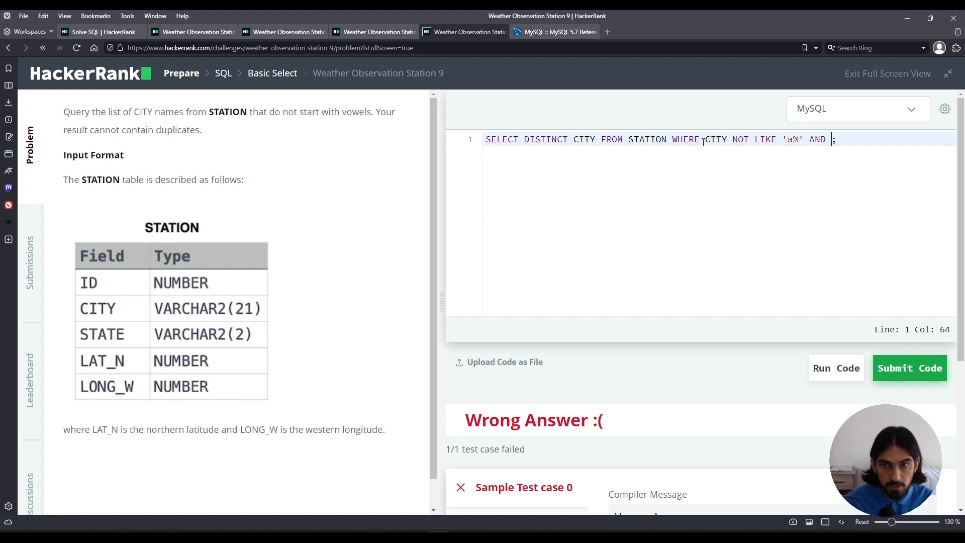
{"action": "type", "text": "CITY NOT LIKE 'a%'"}
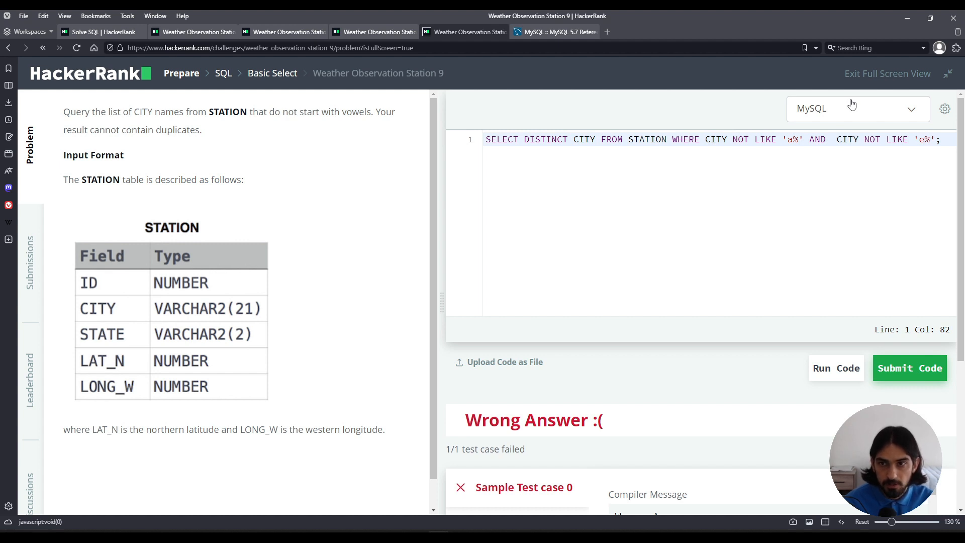
{"action": "type", "text": "AND CITY NOT LIKE 'i%"}
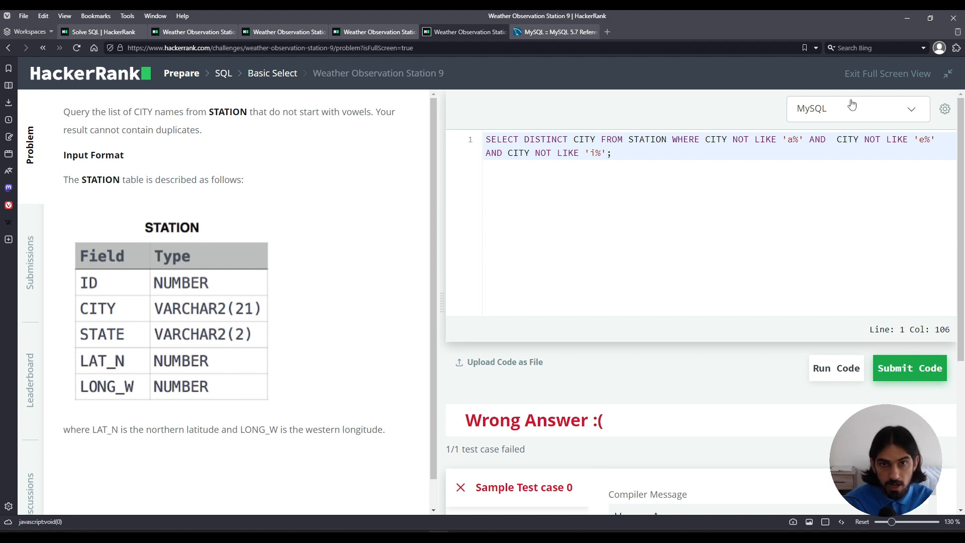
{"action": "type", "text": "AND CITY NOT LIKE"}
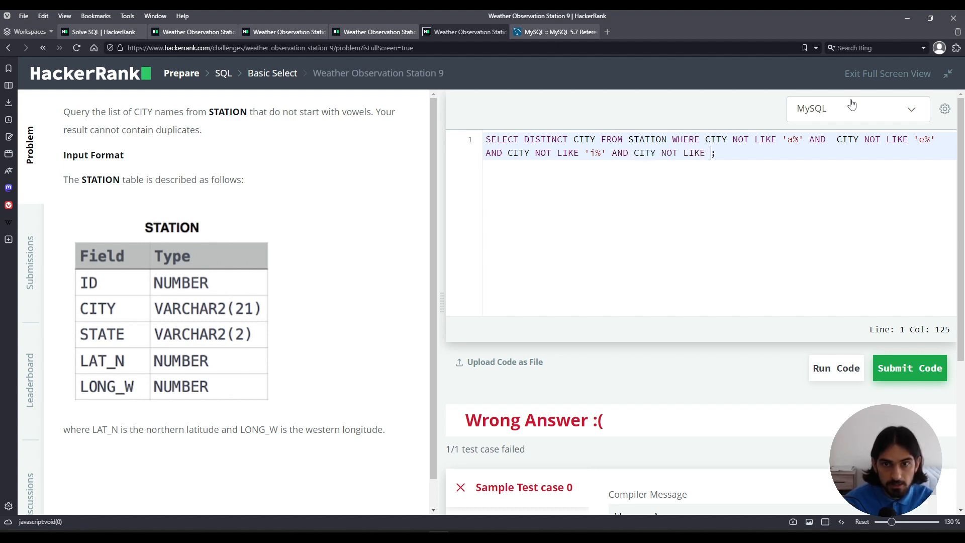
{"action": "type", "text": "'o%'"}
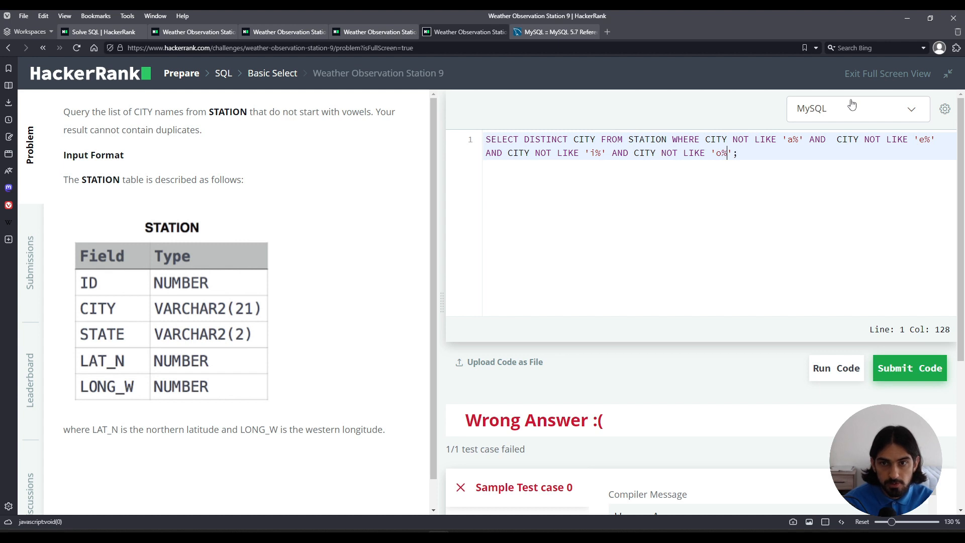
{"action": "type", "text": "AND CITY"}
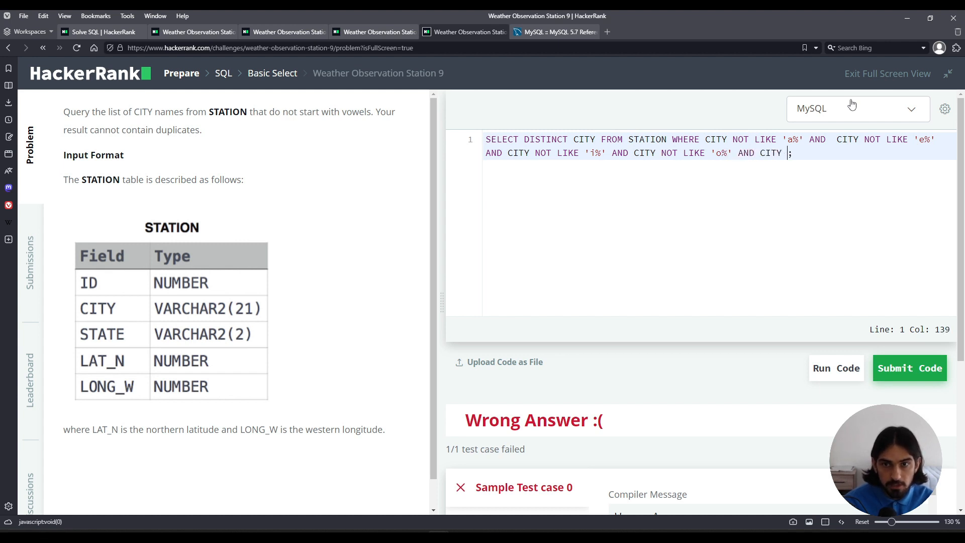
{"action": "type", "text": "NOT LIKE ''"}
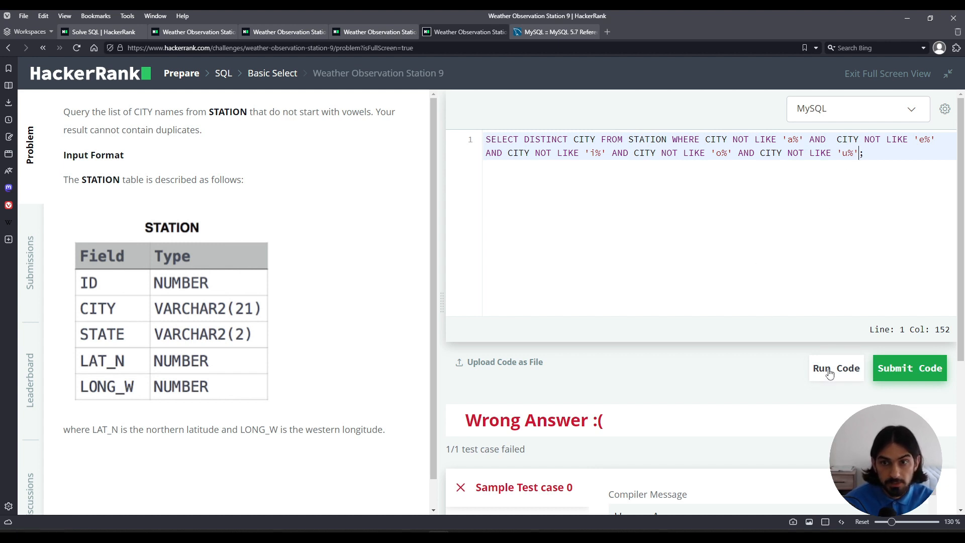
- Run the five-condition NOT LIKE query and scroll through the passing sample output
{"action": "left_click", "coordinate": [909, 368]}
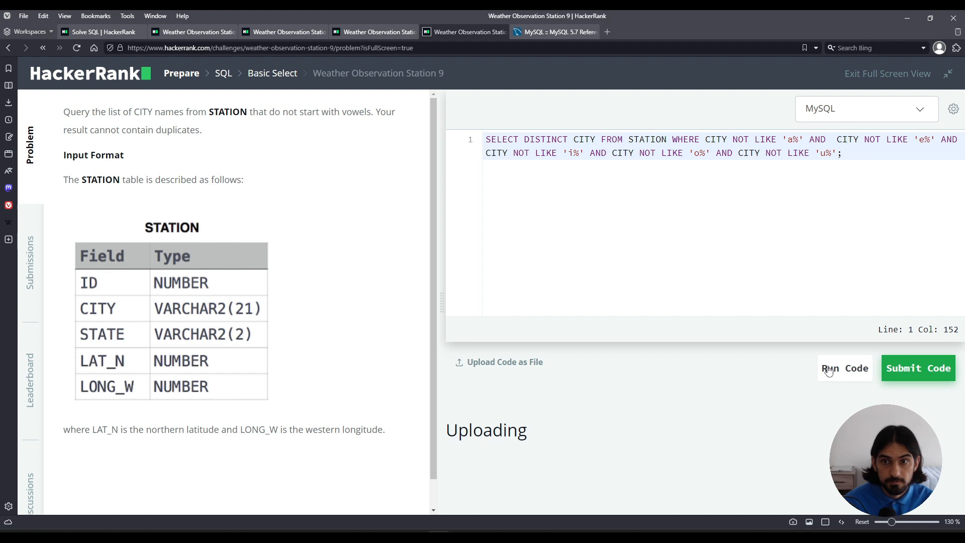
{"action": "left_click", "coordinate": [844, 368]}
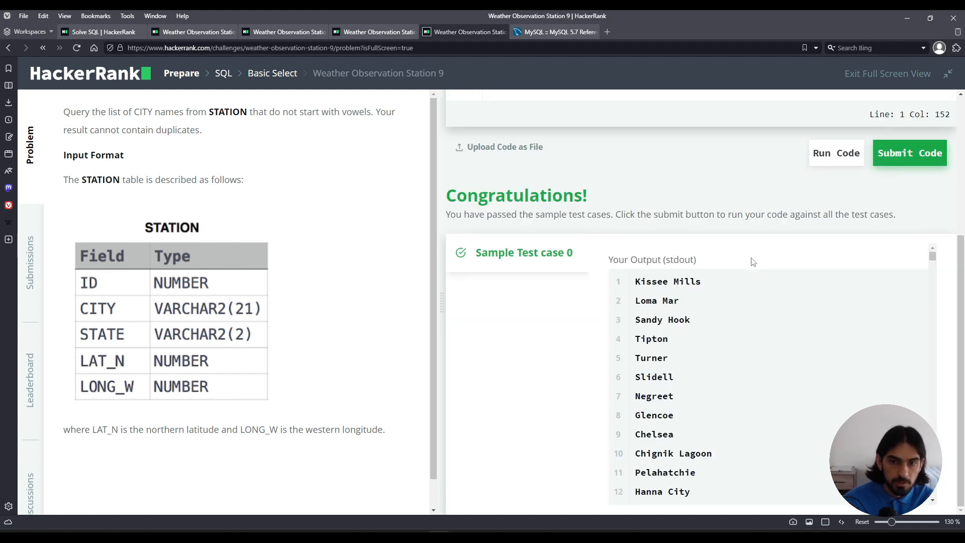
{"action": "scroll", "scroll_direction": "down", "scroll_amount": 3}
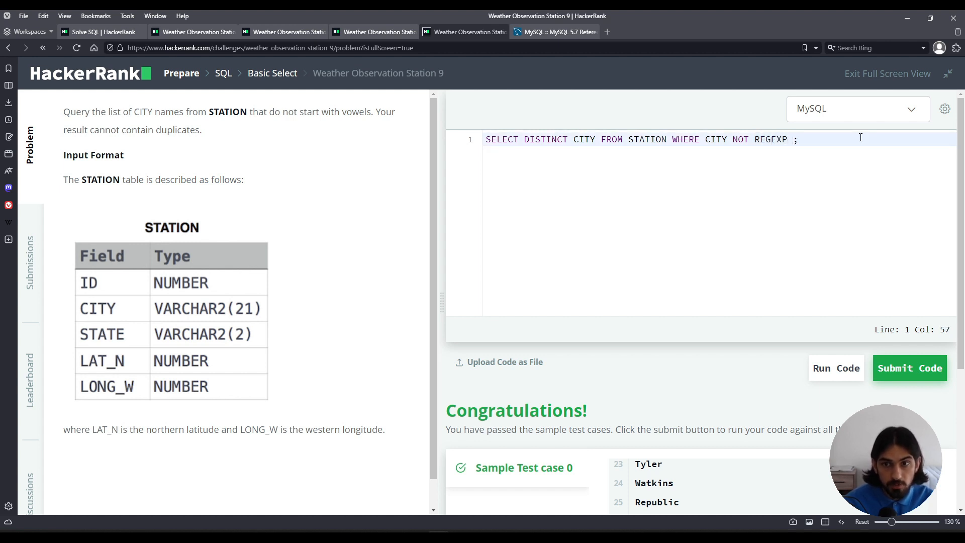
- Experiment with the REGEXP pattern '^[^aeiou]' while removing and re-adding NOT
{"action": "type", "text": "''"}
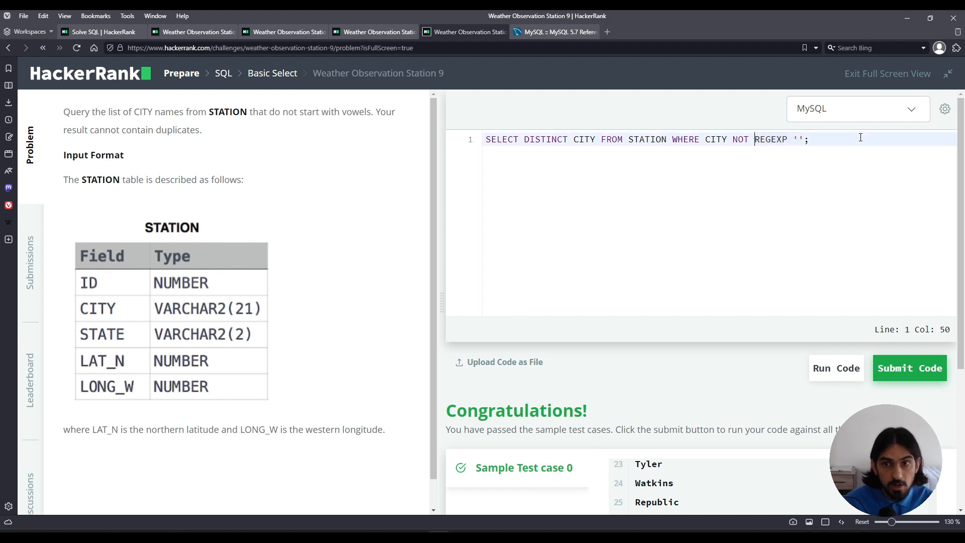
{"action": "double_click", "coordinate": [741, 139]}
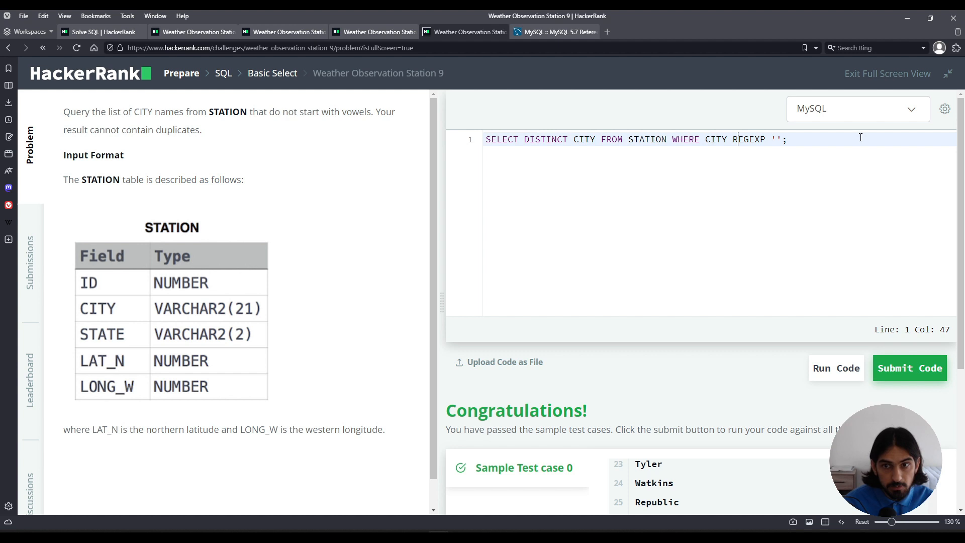
{"action": "type", "text": "^[^aeiou]"}
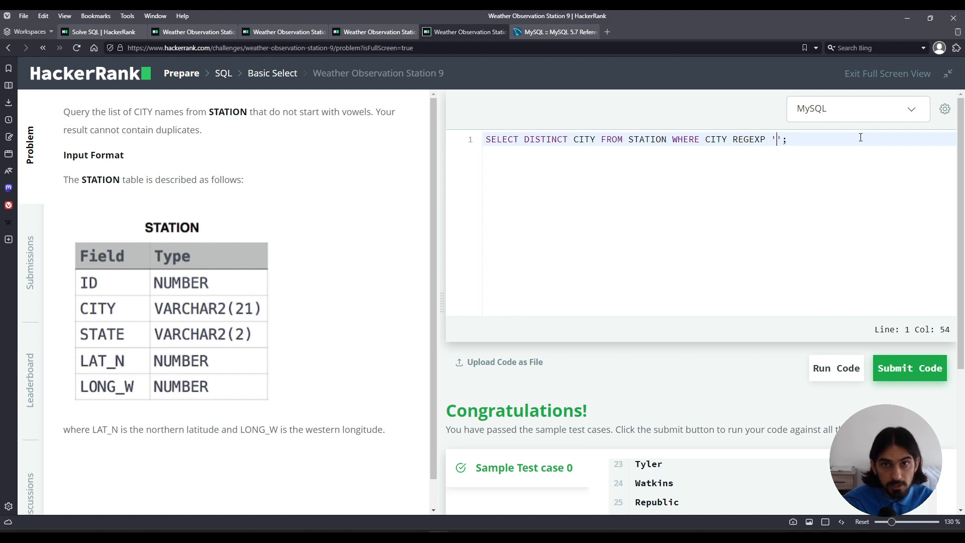
{"action": "type", "text": "NOT"}
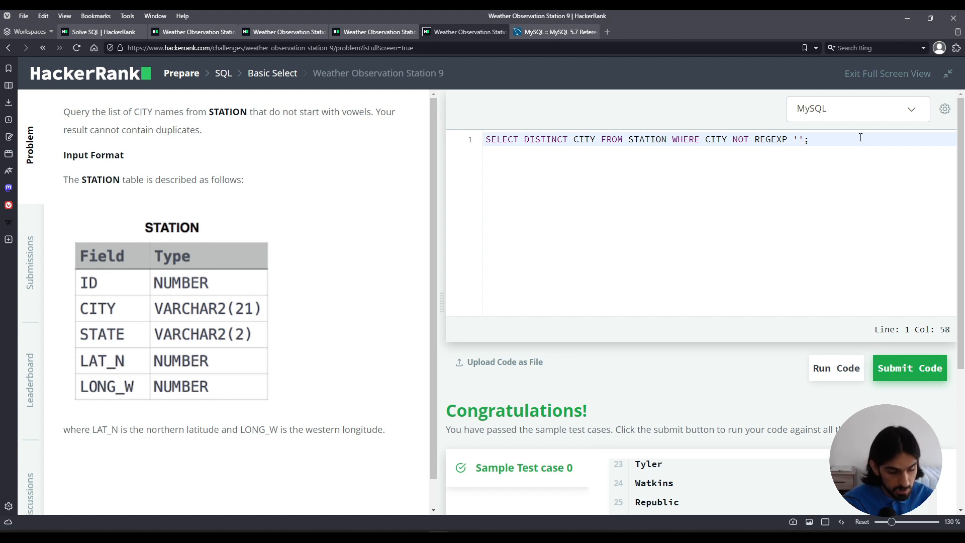
- Settle on CITY NOT REGEXP '^[aeiou]' to exclude vowel-initial cities
{"action": "type", "text": "^"}
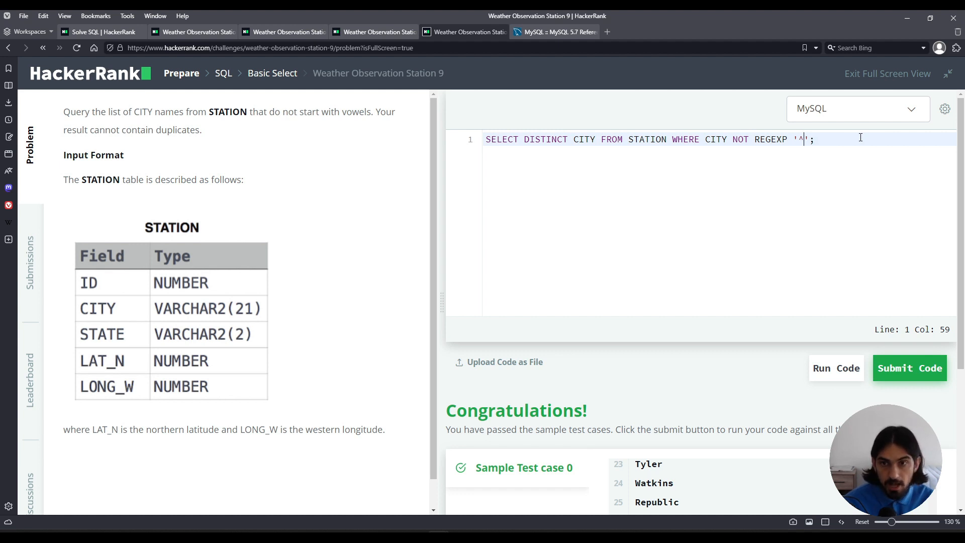
{"action": "type", "text": "[a"}
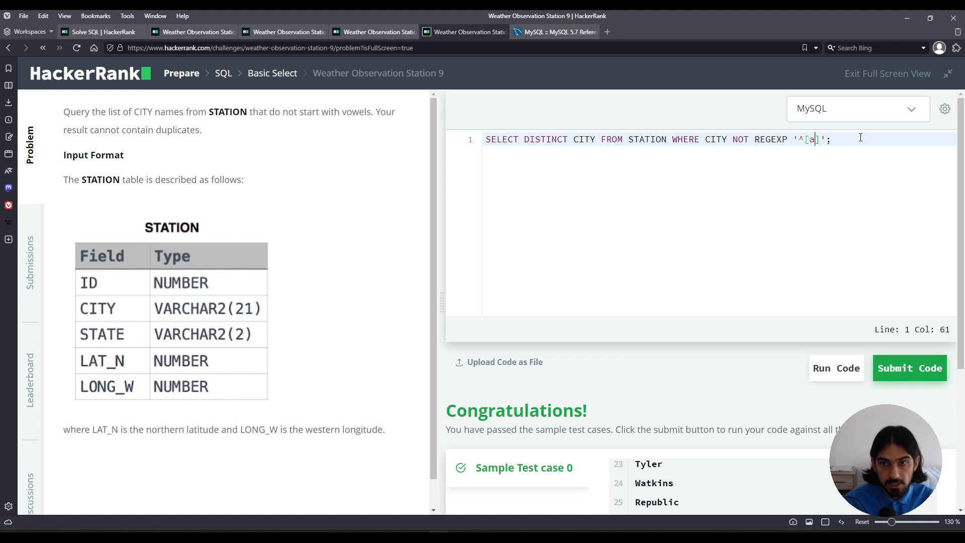
{"action": "type", "text": "eiou"}
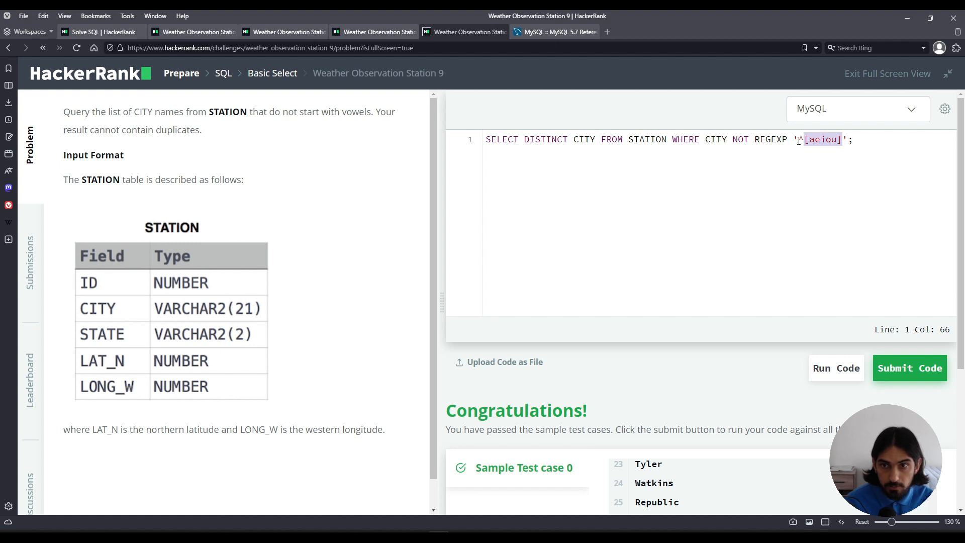
{"action": "type", "text": "^"}
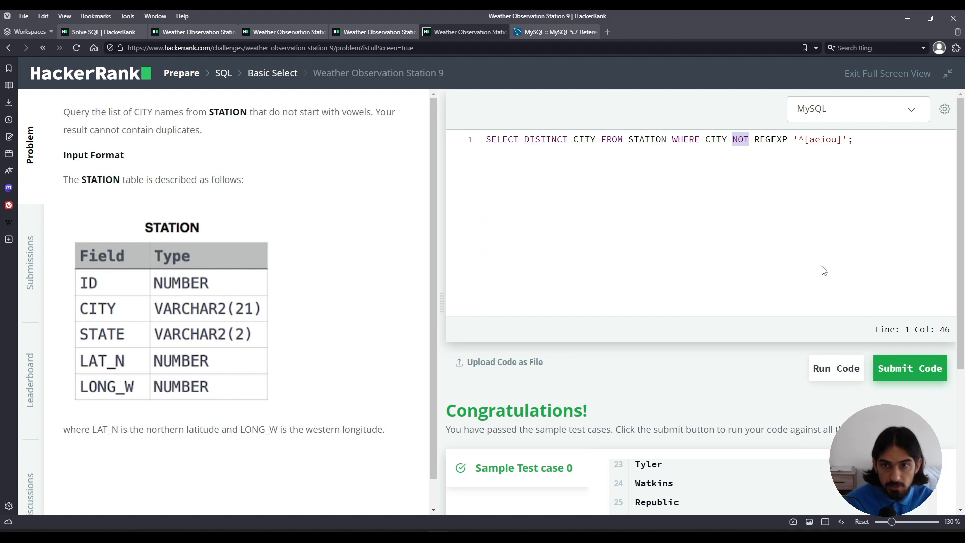
{"action": "mouse_move", "coordinate": [835, 368]}
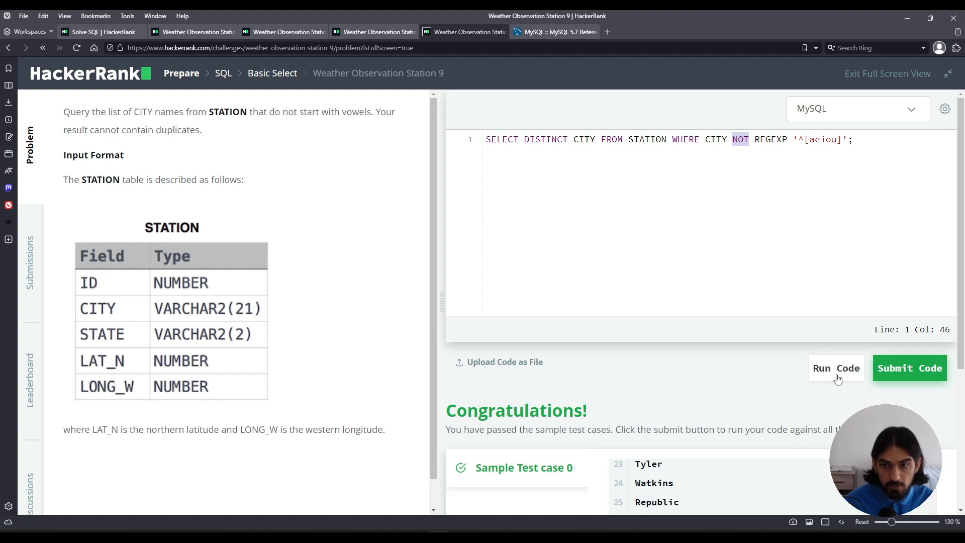
- Run the NOT REGEXP '^[aeiou]' query against the sample test case
{"action": "left_click", "coordinate": [909, 367]}
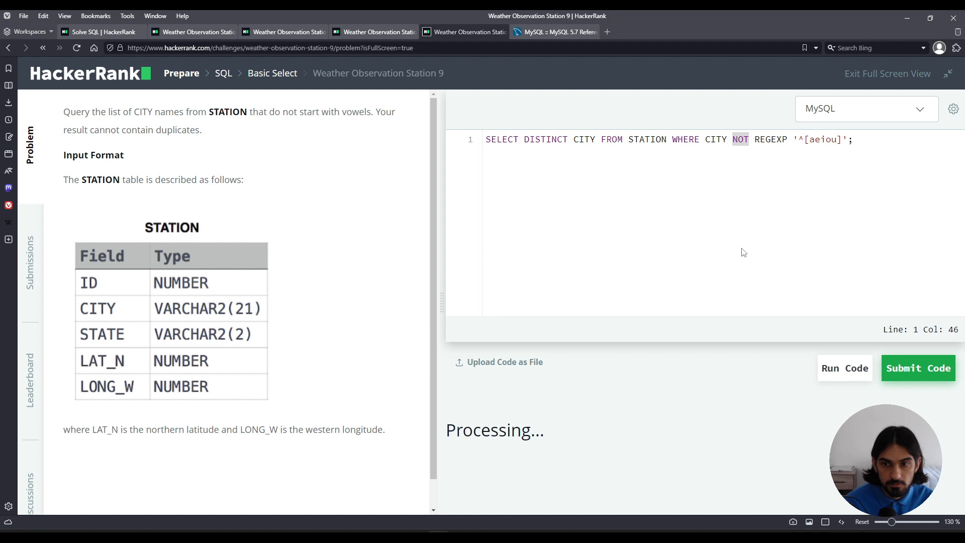
{"action": "left_click", "coordinate": [845, 368]}
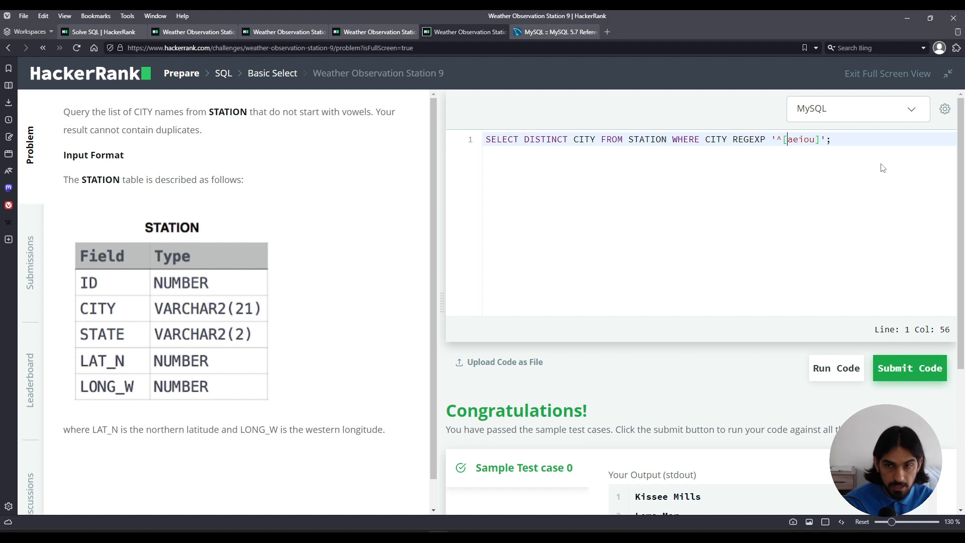
- Change the pattern to REGEXP '^[^aeiou]' and run it on the sample test
{"action": "type", "text": "^"}
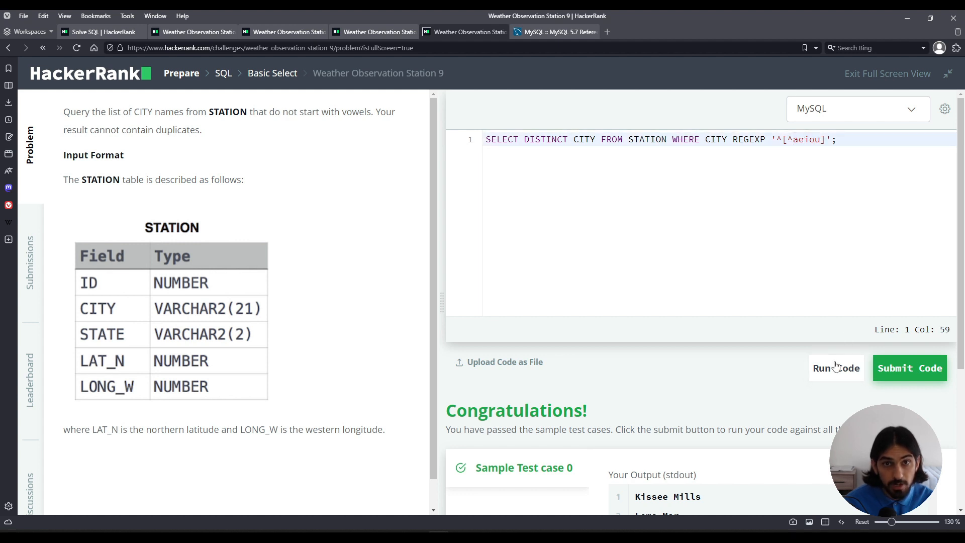
{"action": "left_click", "coordinate": [910, 368]}
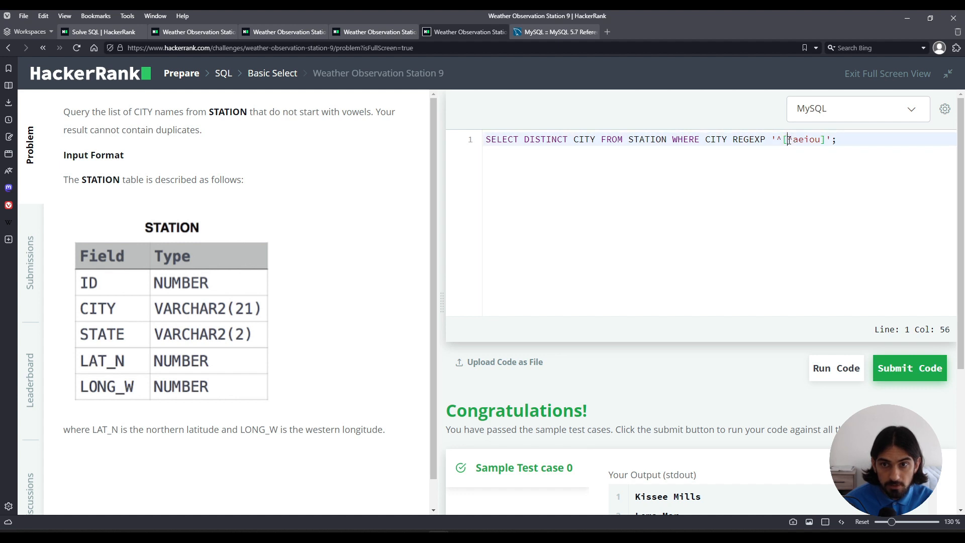
- Finalise the '^[^aeiou]' pattern and submit the query for grading
{"action": "type", "text": "^"}
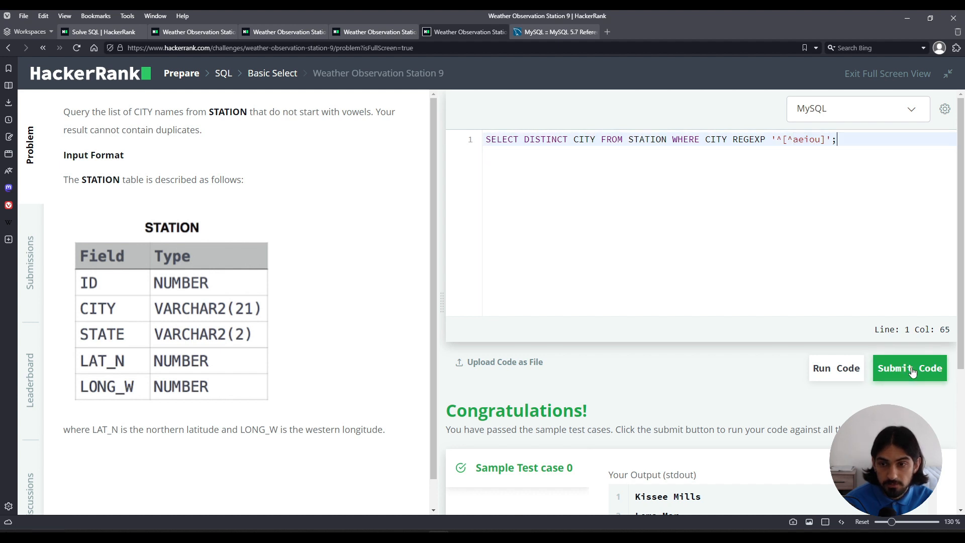
{"action": "left_click", "coordinate": [909, 368]}
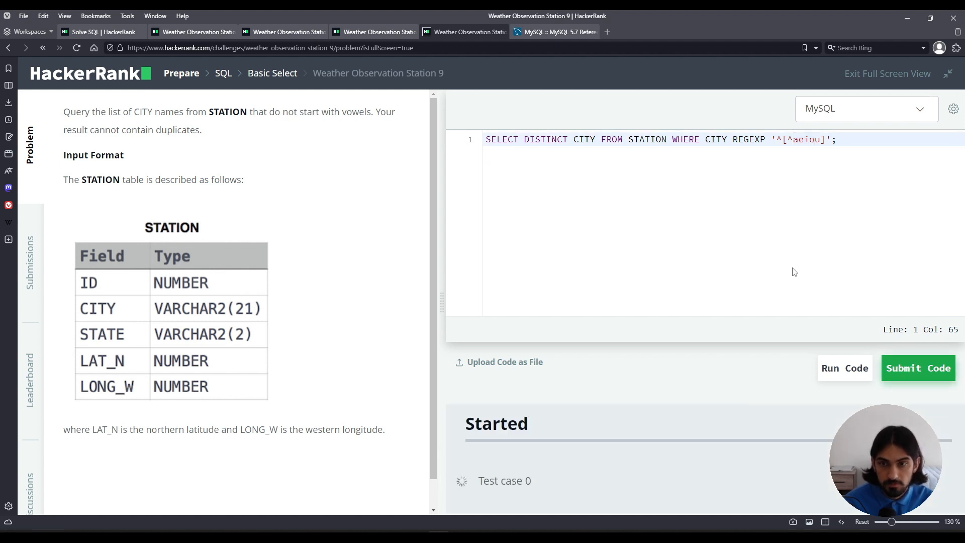
{"action": "left_click", "coordinate": [844, 368]}
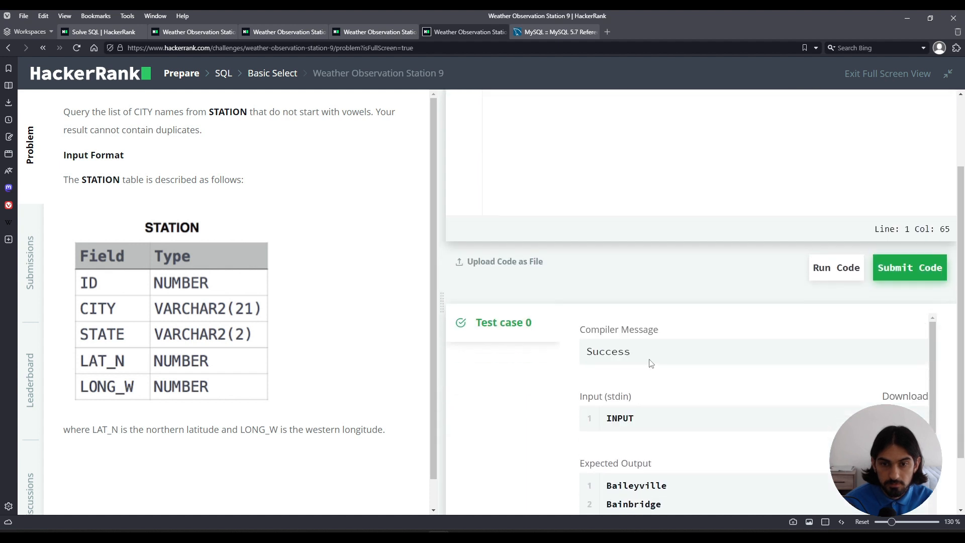